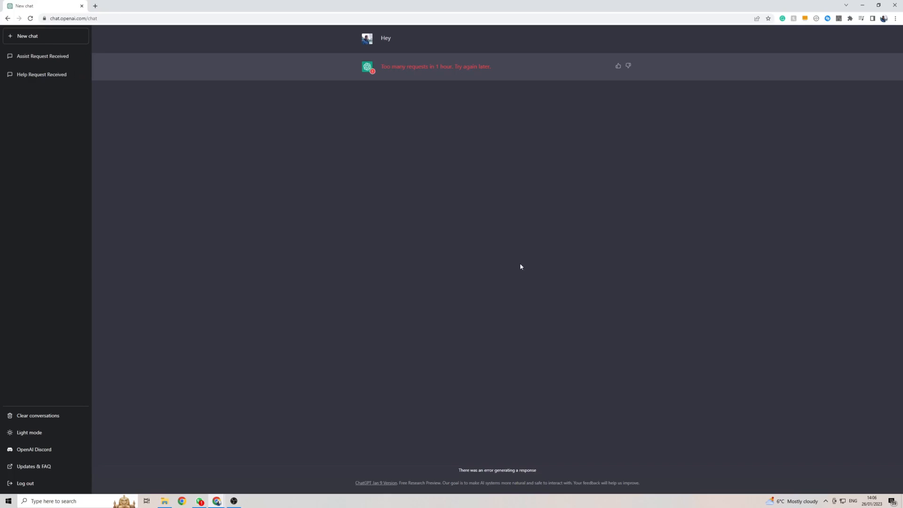
mouse_move(821, 405)
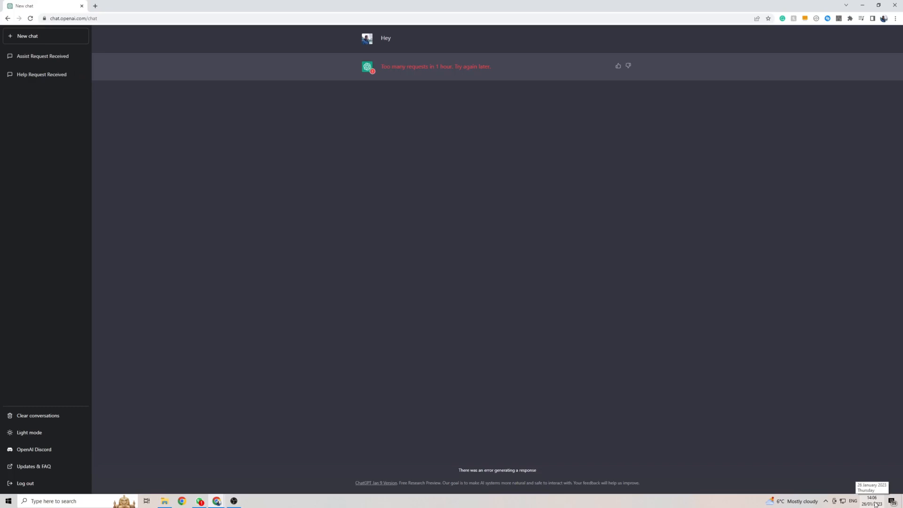
mouse_move(788, 410)
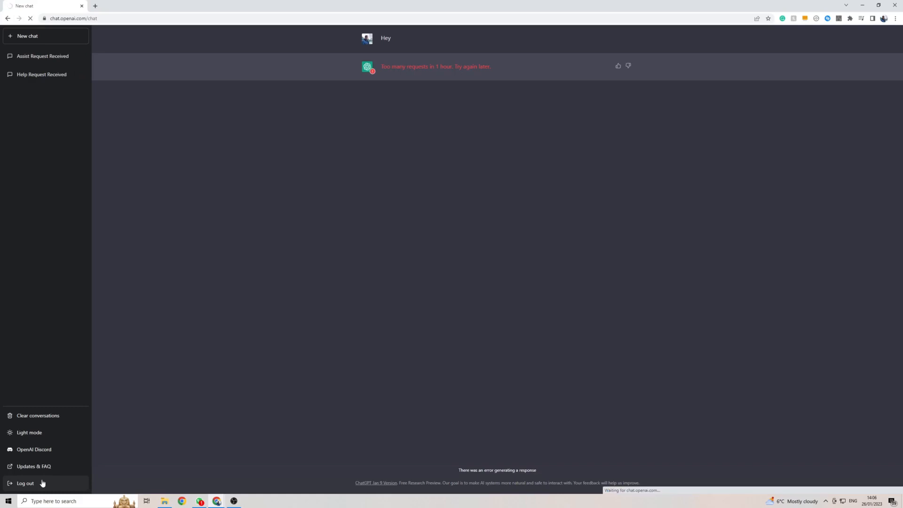
Log out of the rate-limited account and choose Continue with Google to sign back in
click(25, 486)
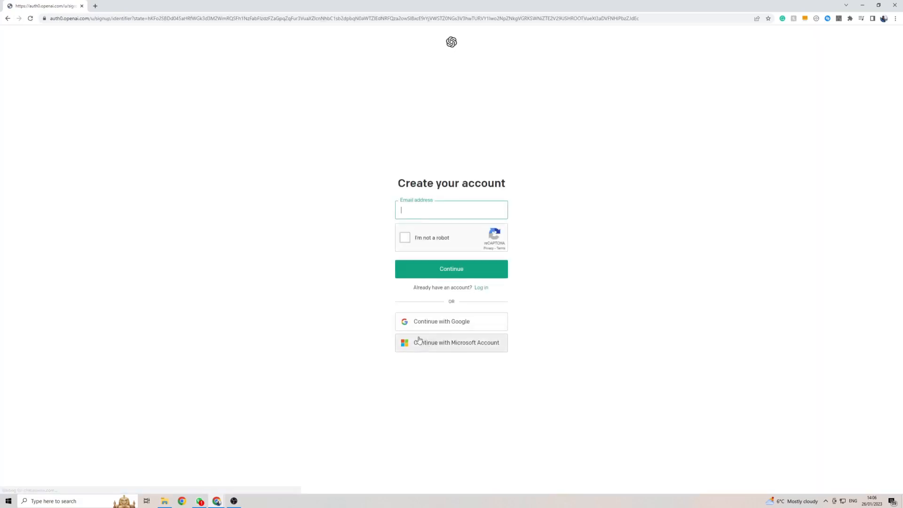
click(452, 321)
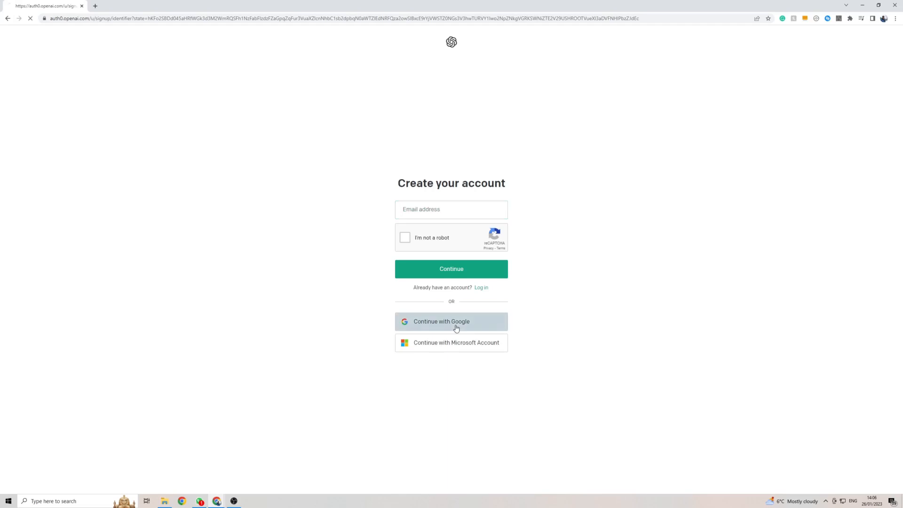
click(451, 321)
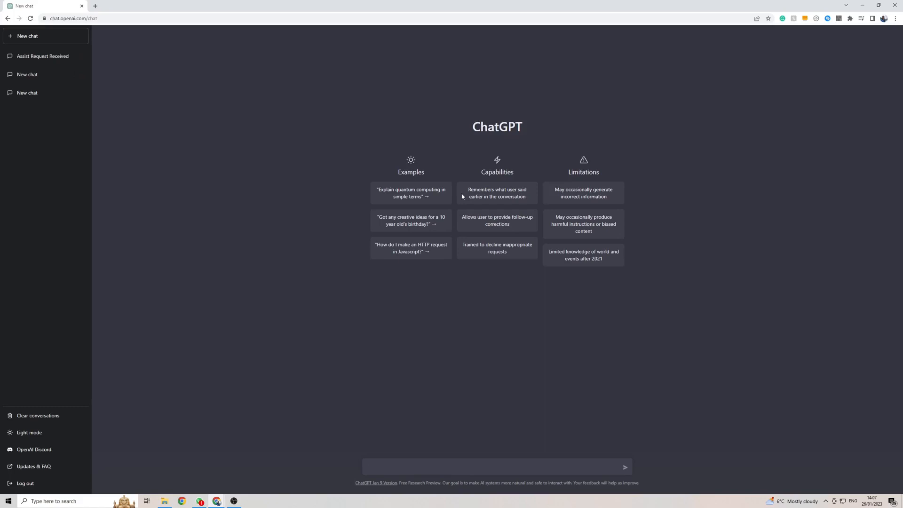
Sign in with the second Google account and send 'Hello' in the new chat
click(496, 467)
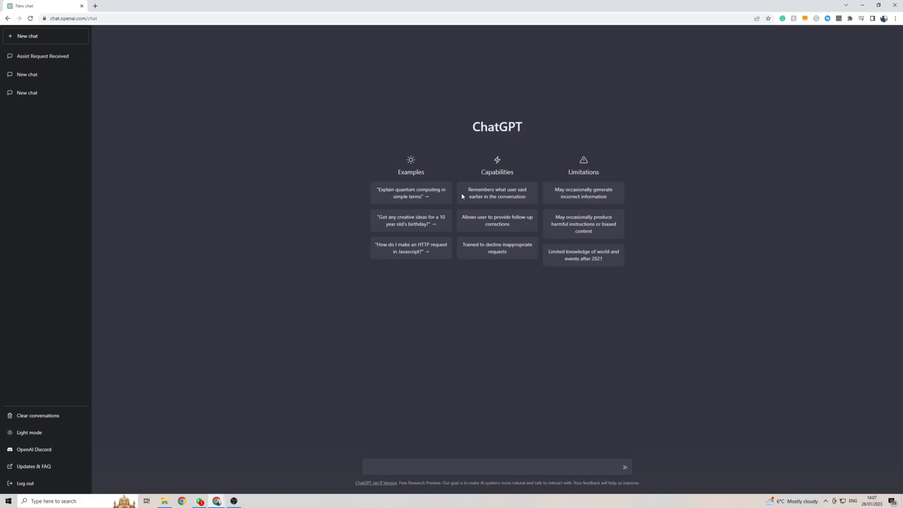
mouse_move(433, 462)
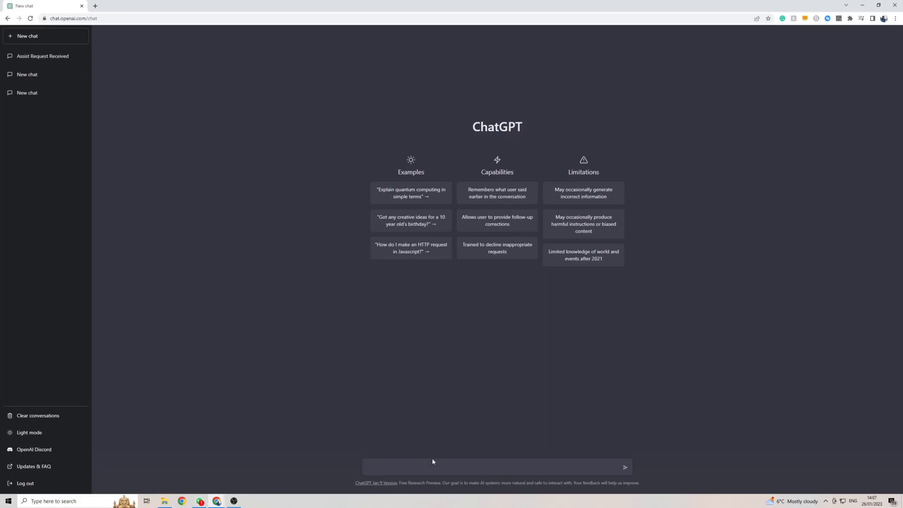
text(Hello)
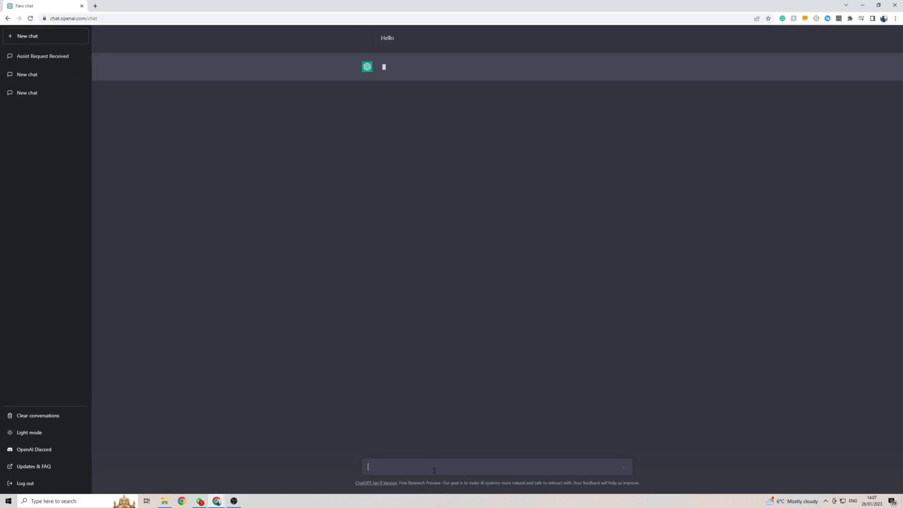